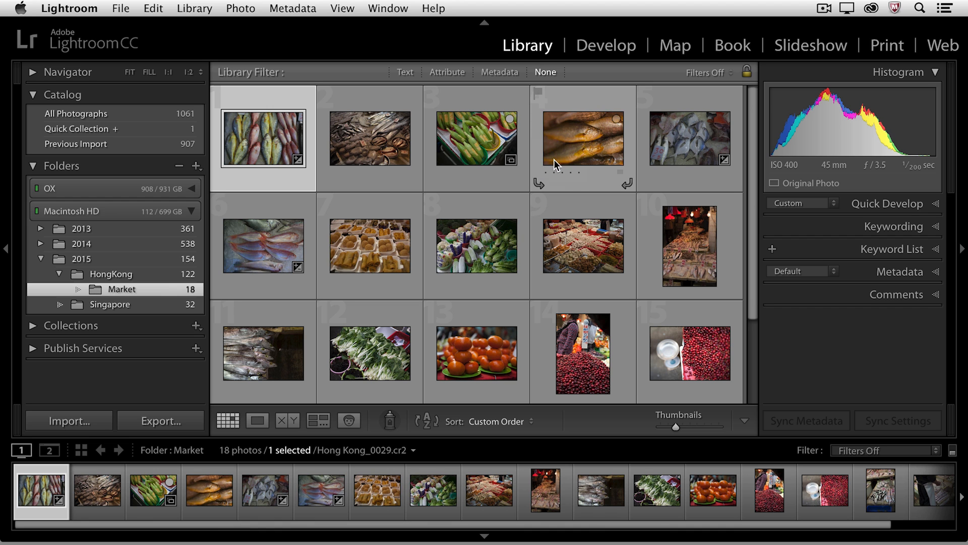
Drag a fish photo to reorder the 122-photo HongKong grid and dismiss the Cannot Reorder Photos warning.
left_click(112, 274)
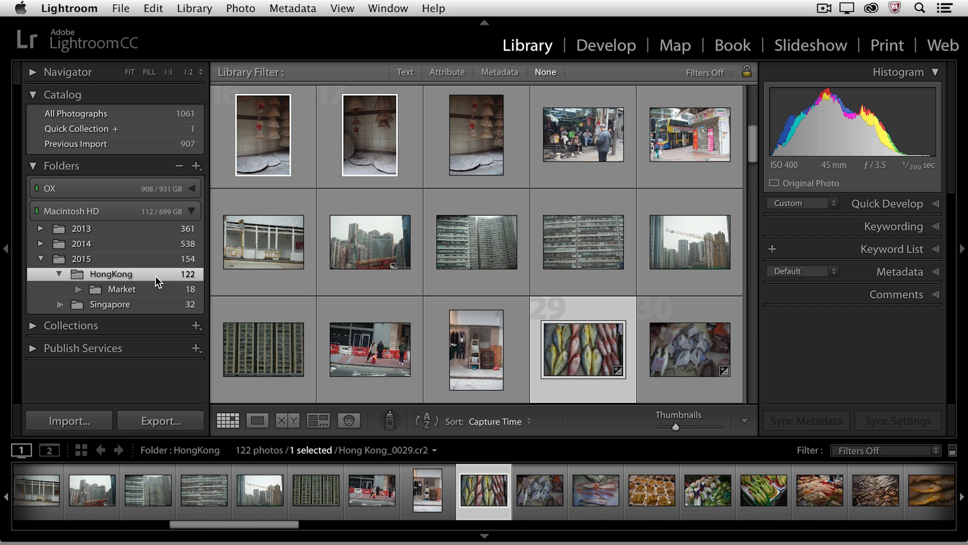
scroll("down", 3)
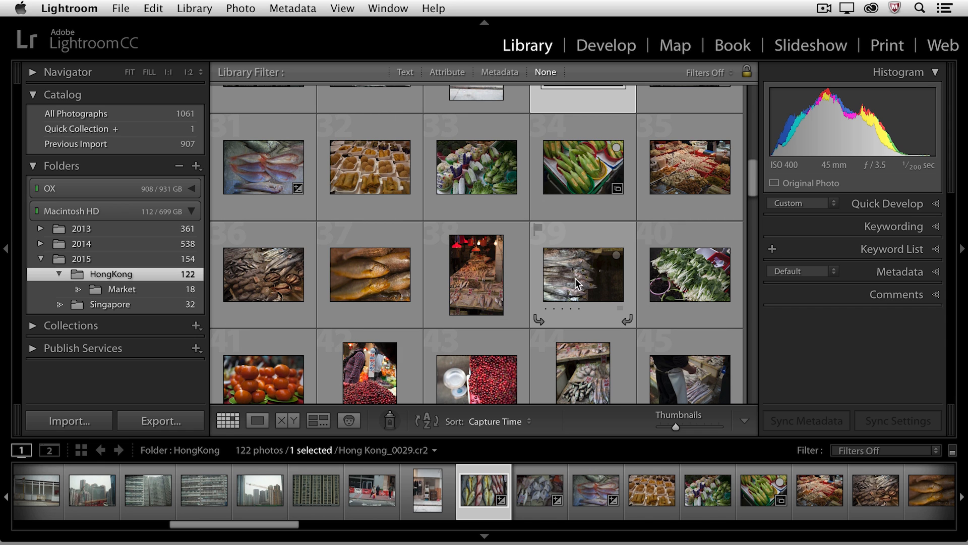
left_click(582, 275)
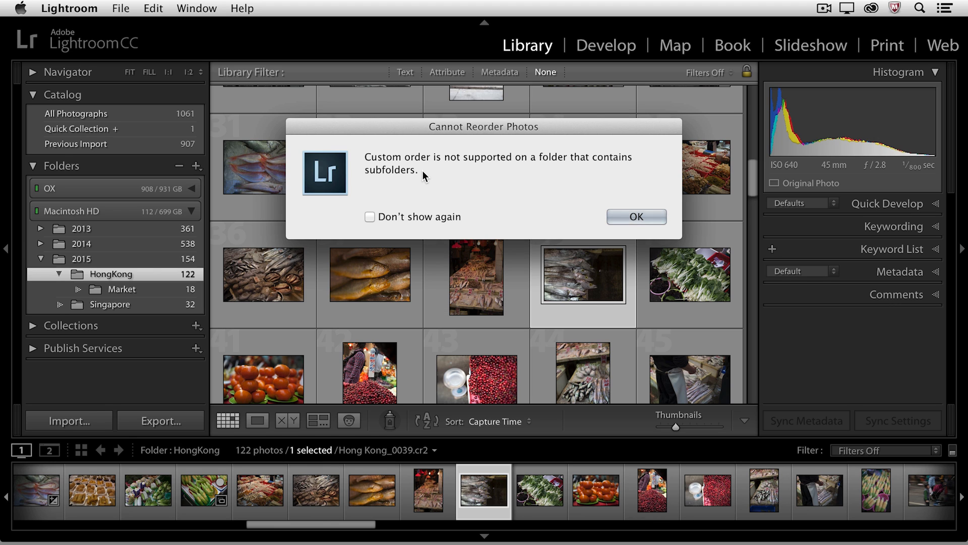
mouse_move(481, 171)
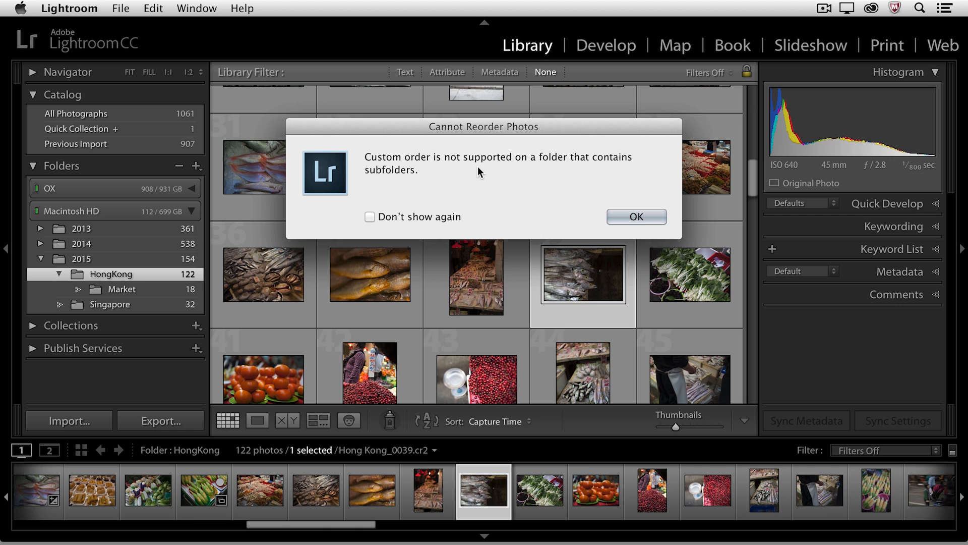
mouse_move(460, 172)
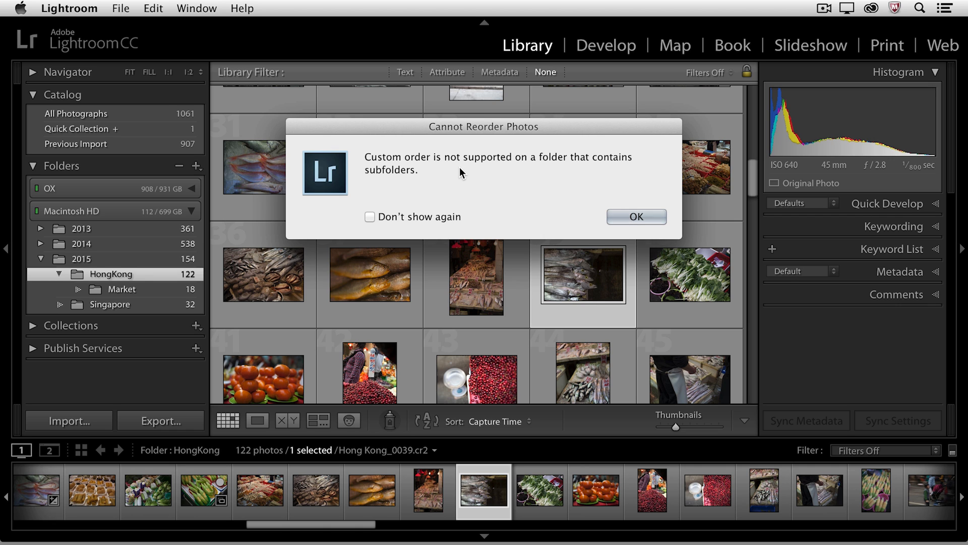
left_click(637, 217)
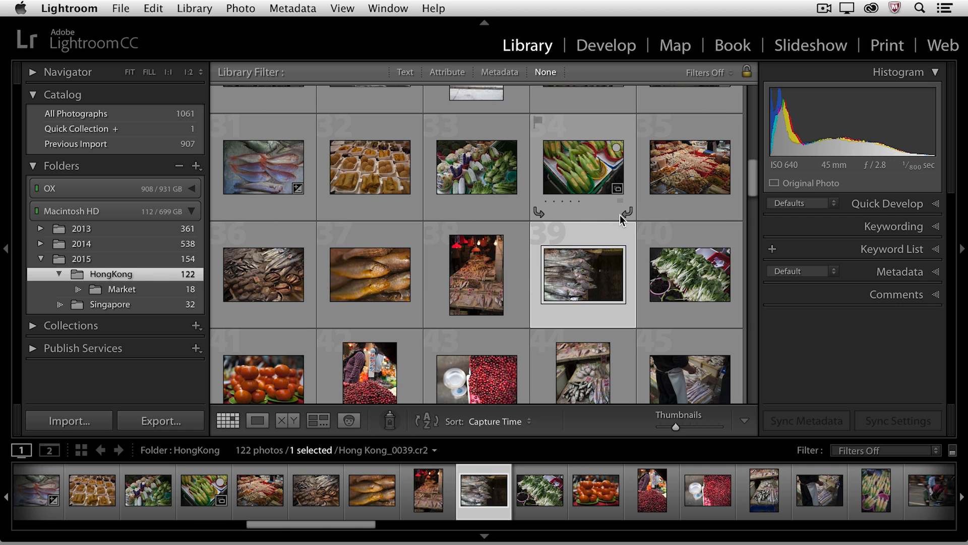
mouse_move(154, 282)
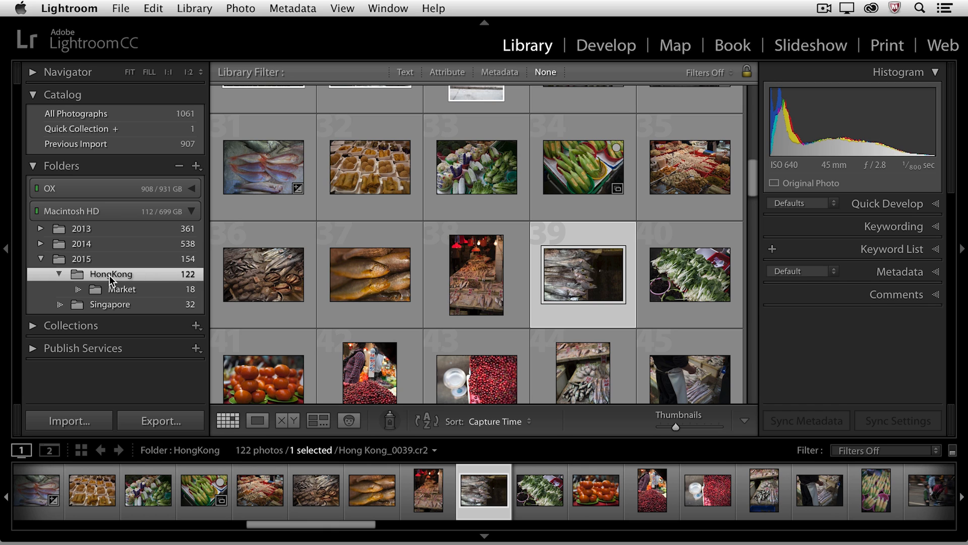
mouse_move(117, 291)
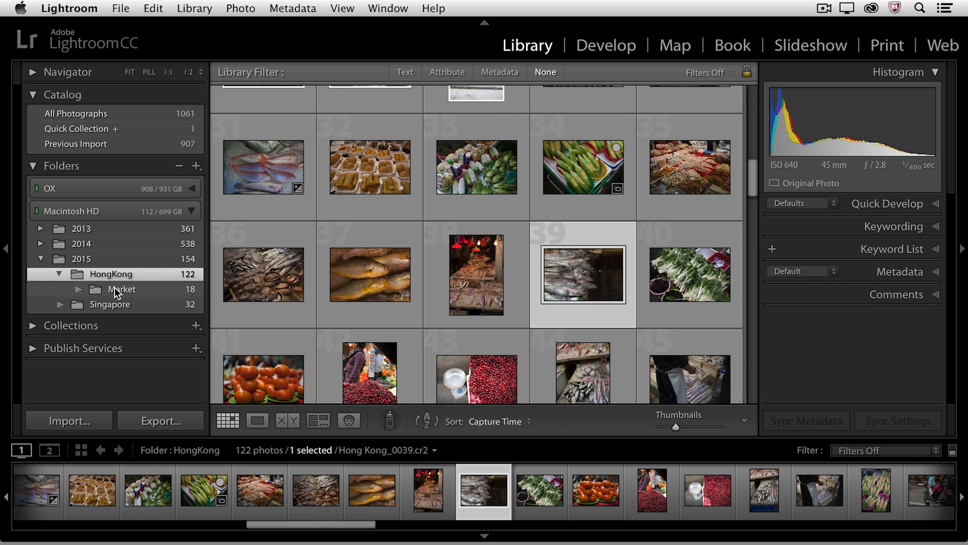
mouse_move(194, 190)
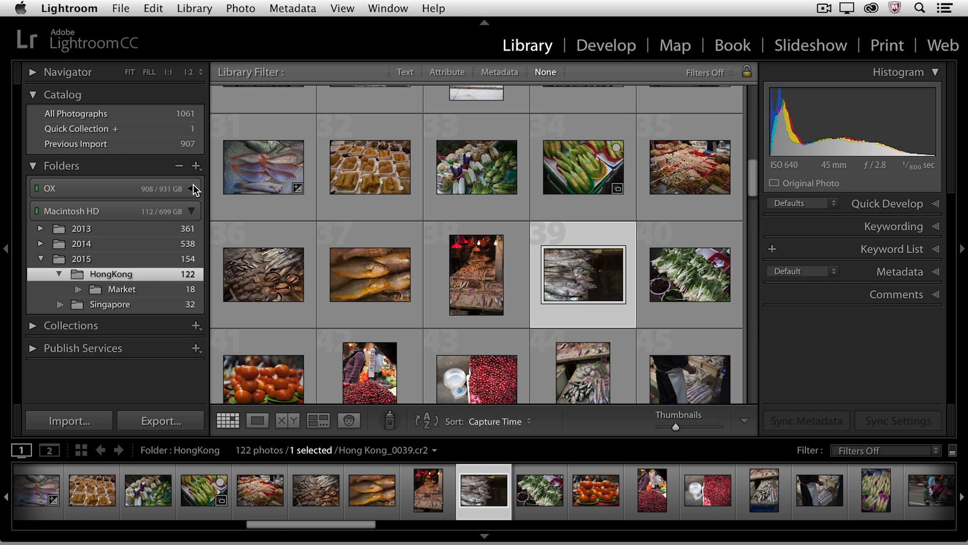
Uncheck Show Photos in Subfolders so HongKong lists only its own 104 photos.
left_click(198, 165)
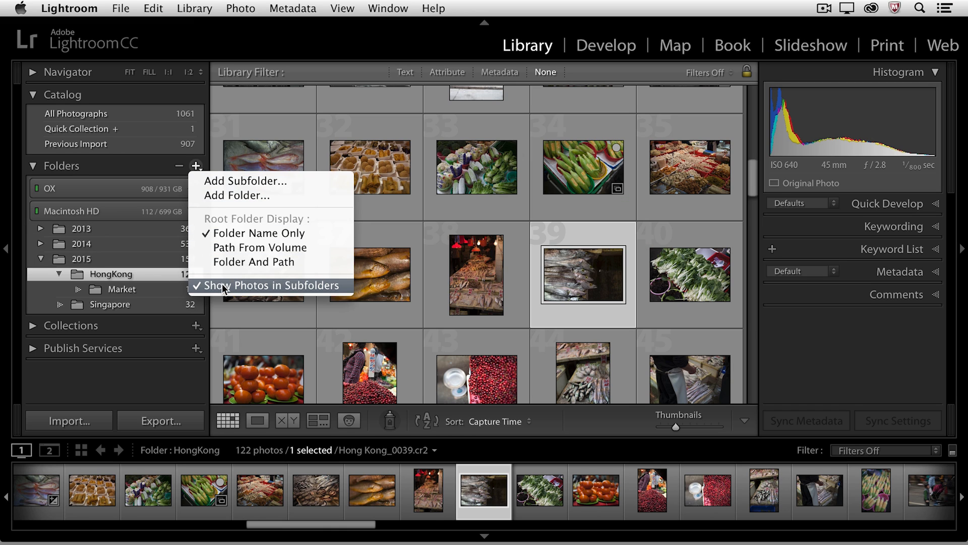
left_click(269, 284)
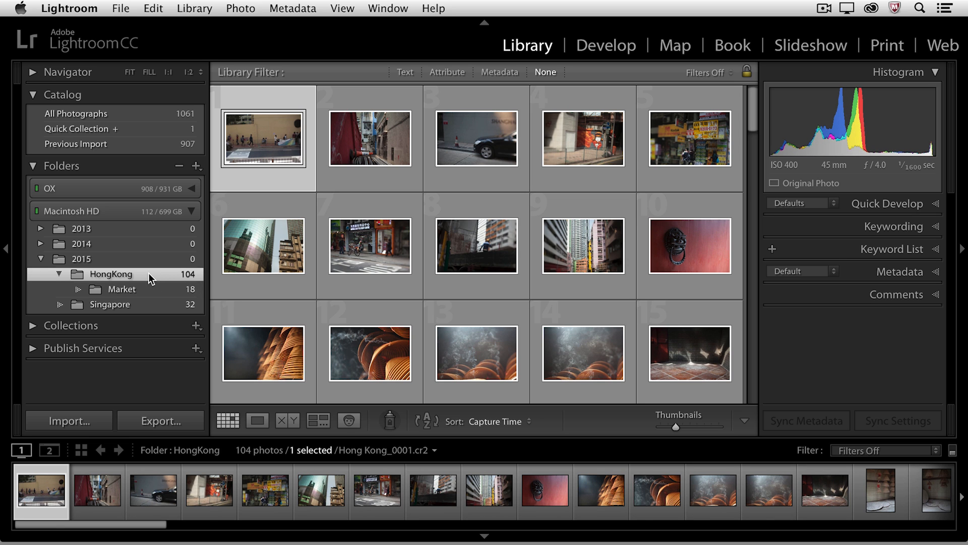
scroll("down", 3)
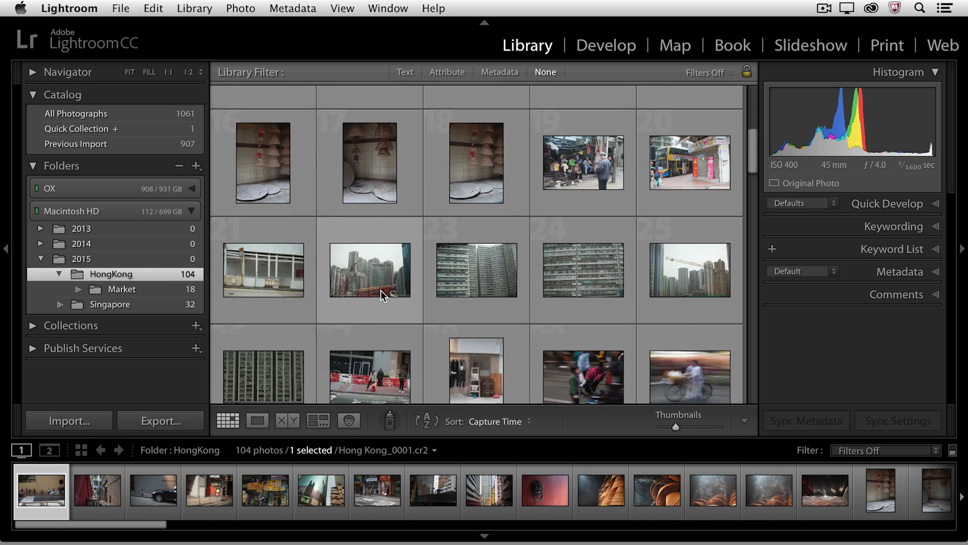
scroll("down", 3)
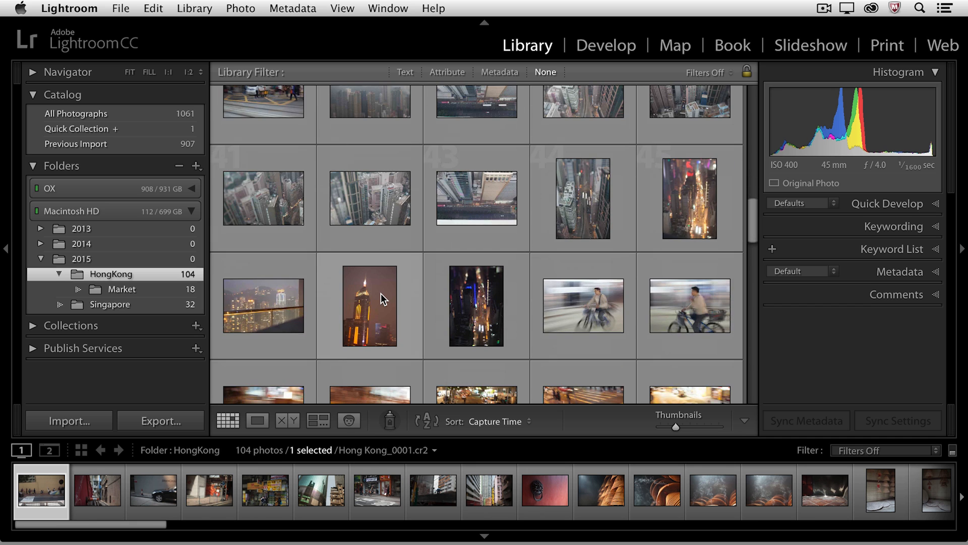
scroll("down", 3)
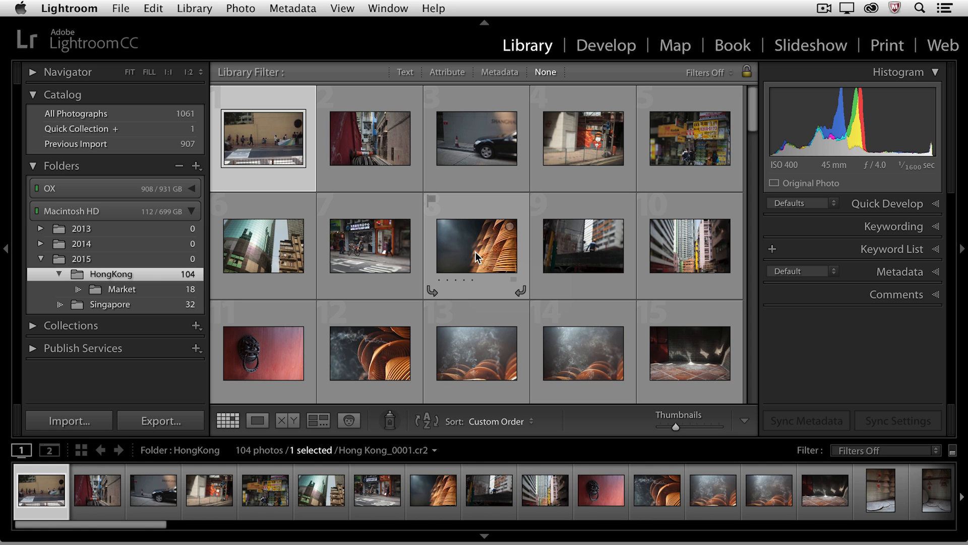
Show the Market subfolder's 18 fish-market photos in custom order.
left_click(123, 290)
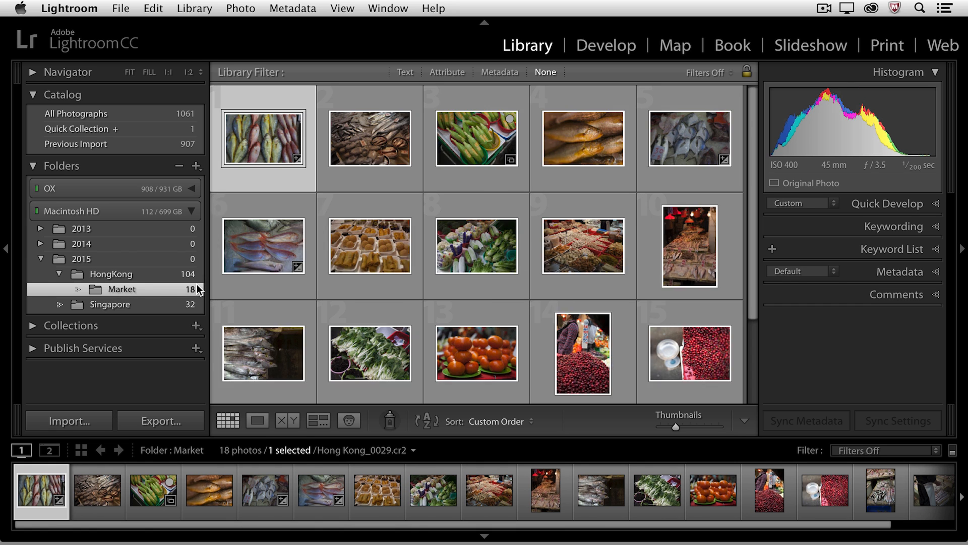